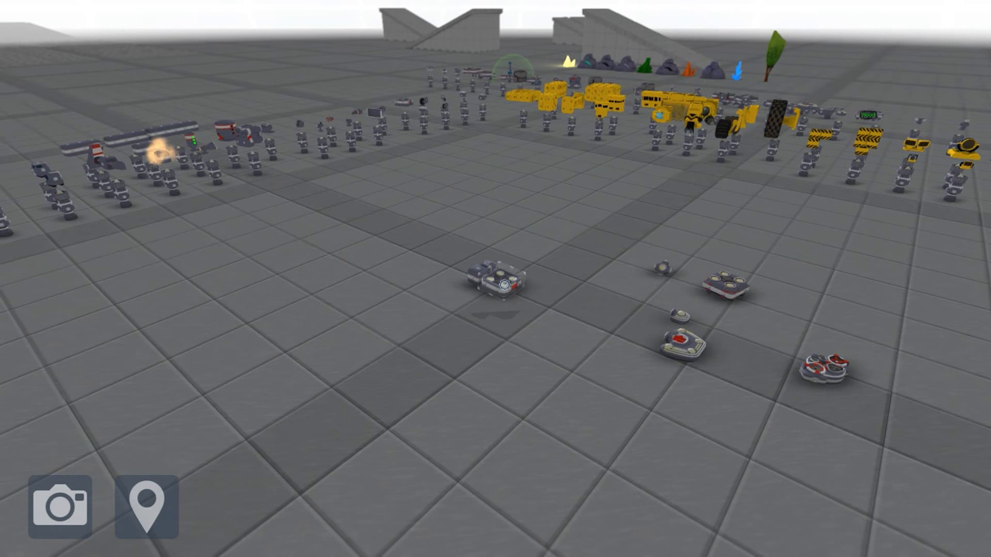
Step: Pick up the GSO One Block and set it down beside the wheeled Tech
click(498, 278)
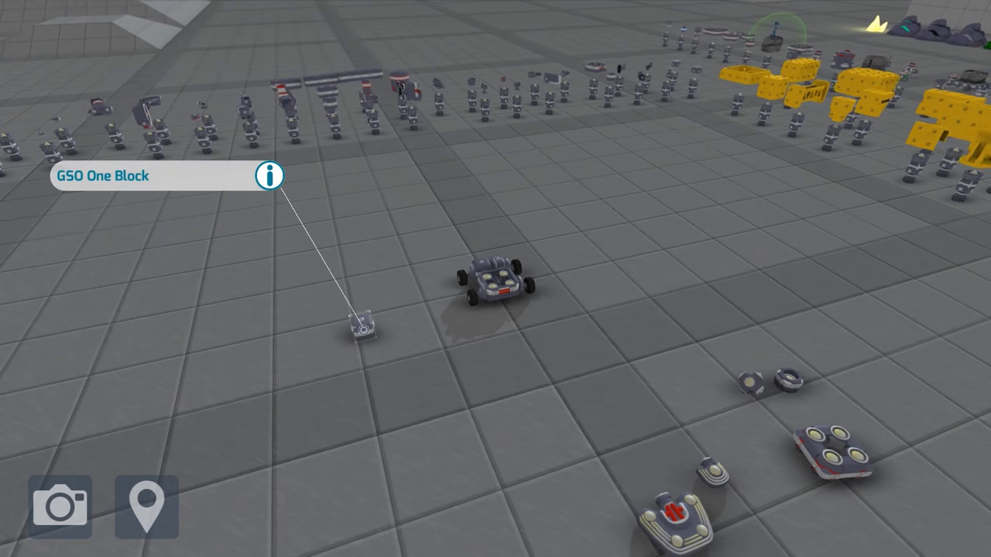
click(269, 176)
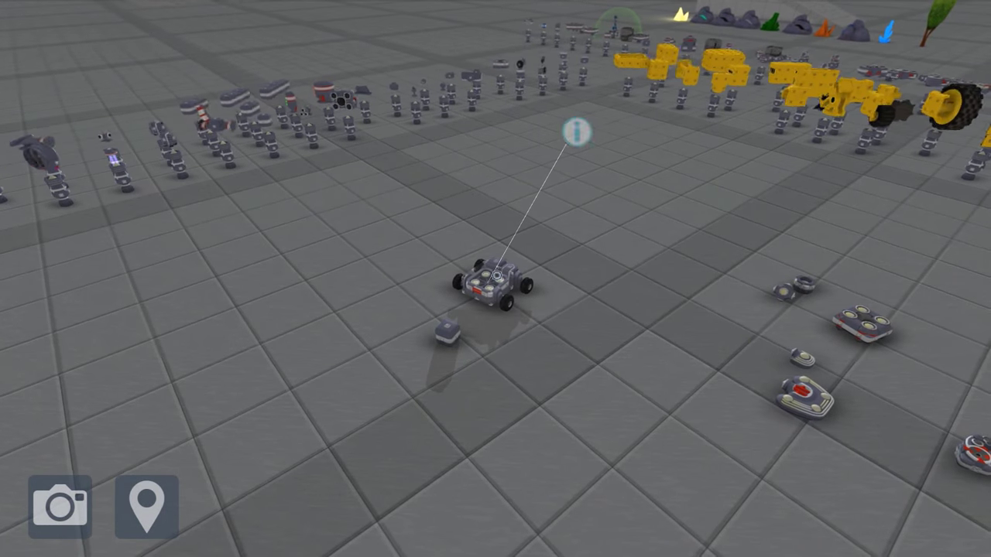
click(576, 136)
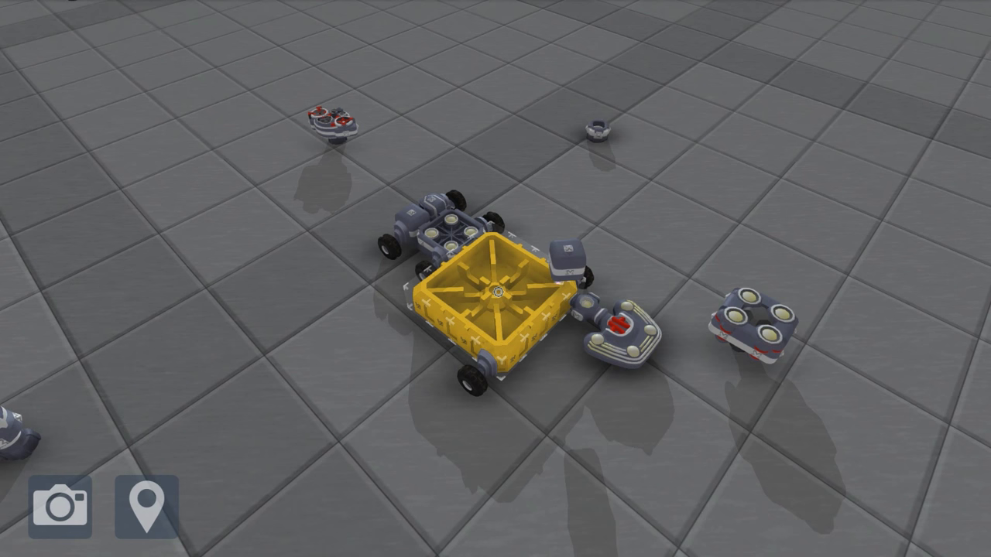
Step: Fit the cab block onto the side of the Tech's large yellow block
click(498, 291)
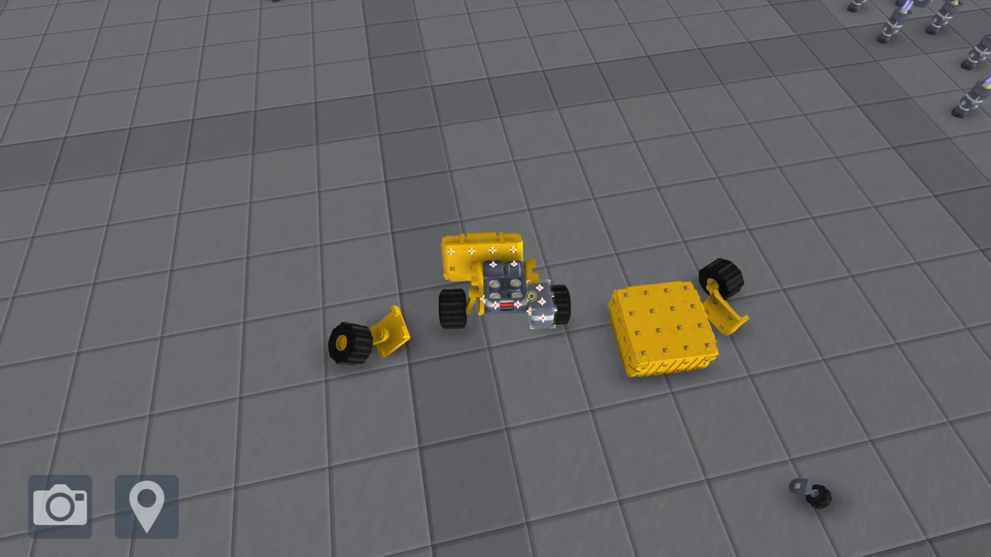
Step: Pull the yellow block and wheels off the starter Tech
drag(657, 333, 487, 410)
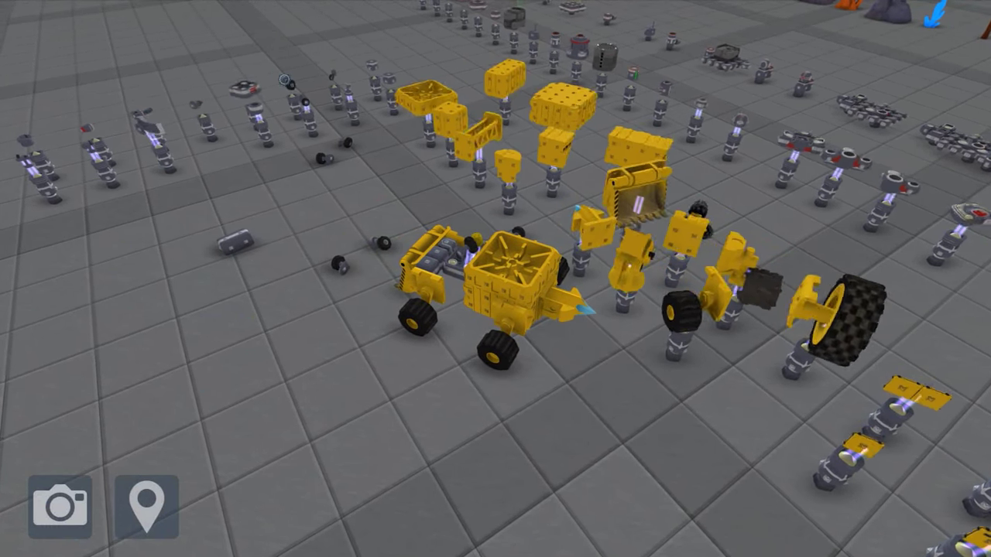
Step: Pause the game and go to Options from the pause menu
key(Escape)
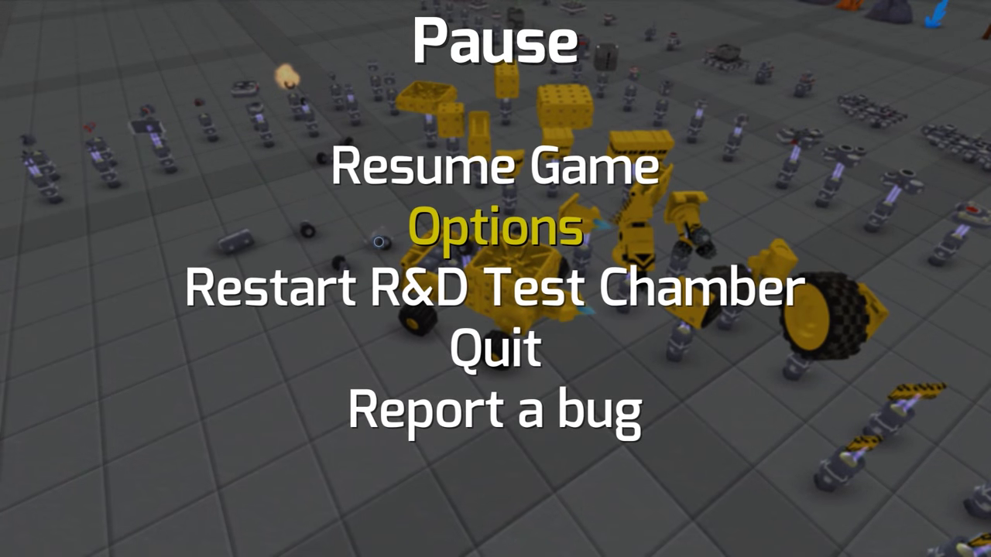
click(492, 164)
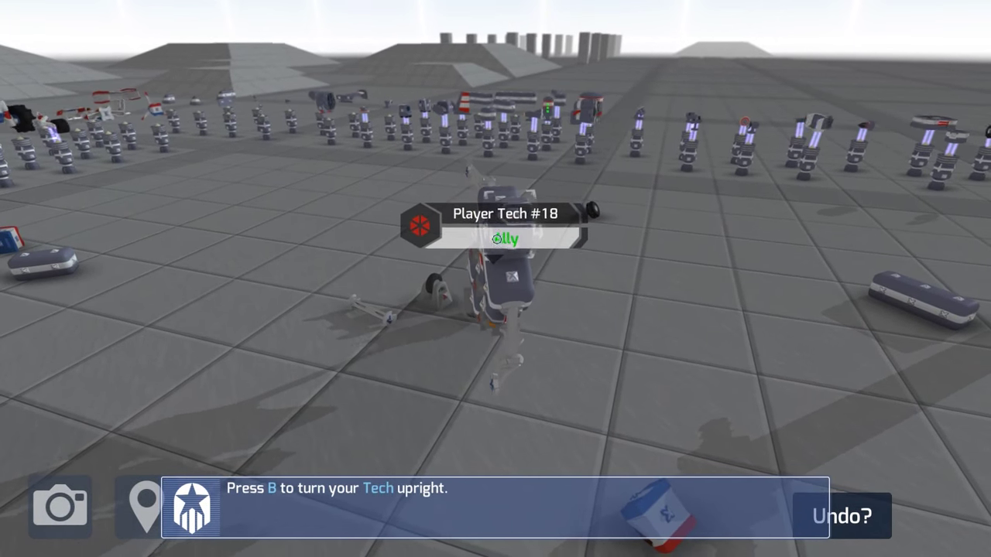
key(b)
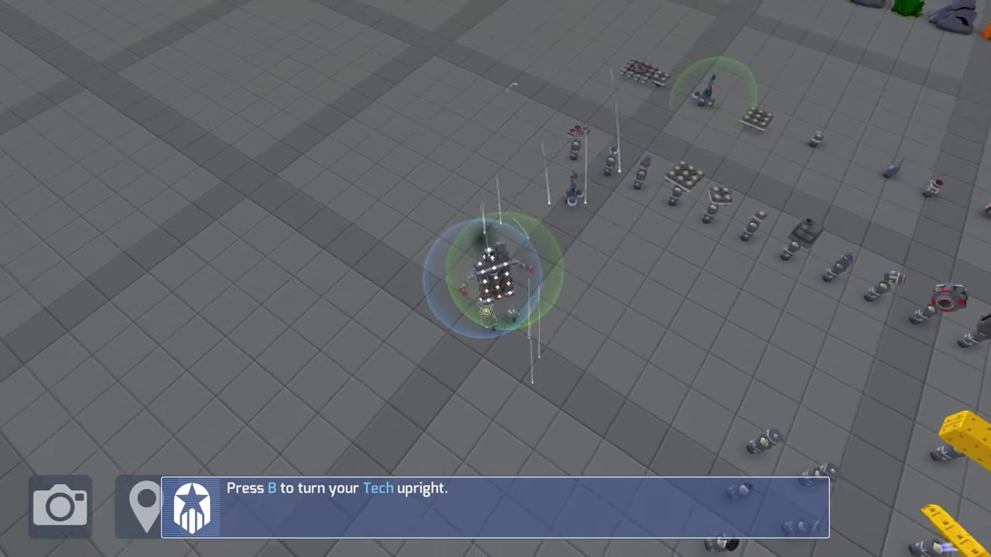
Step: Set the robot Tech upright on the grid with the B key
key(b)
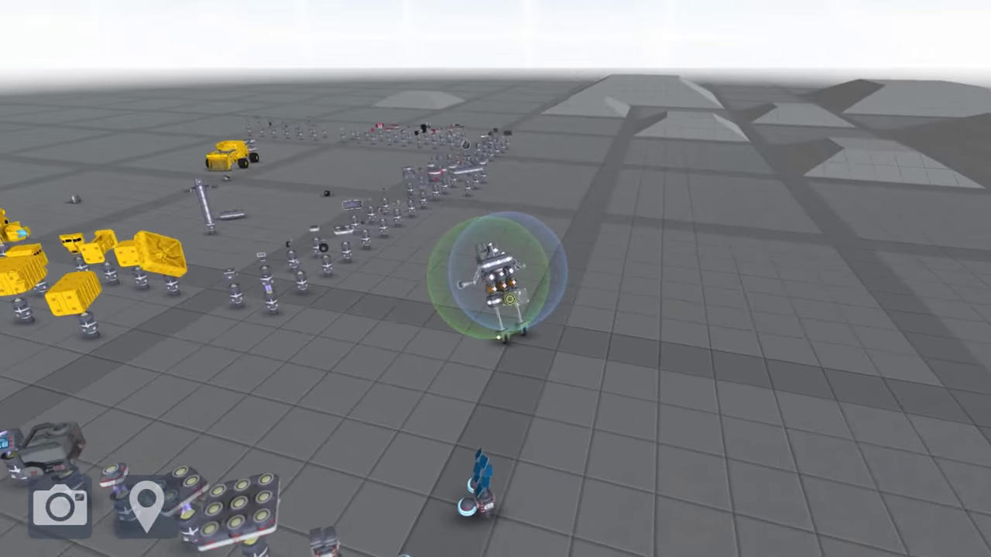